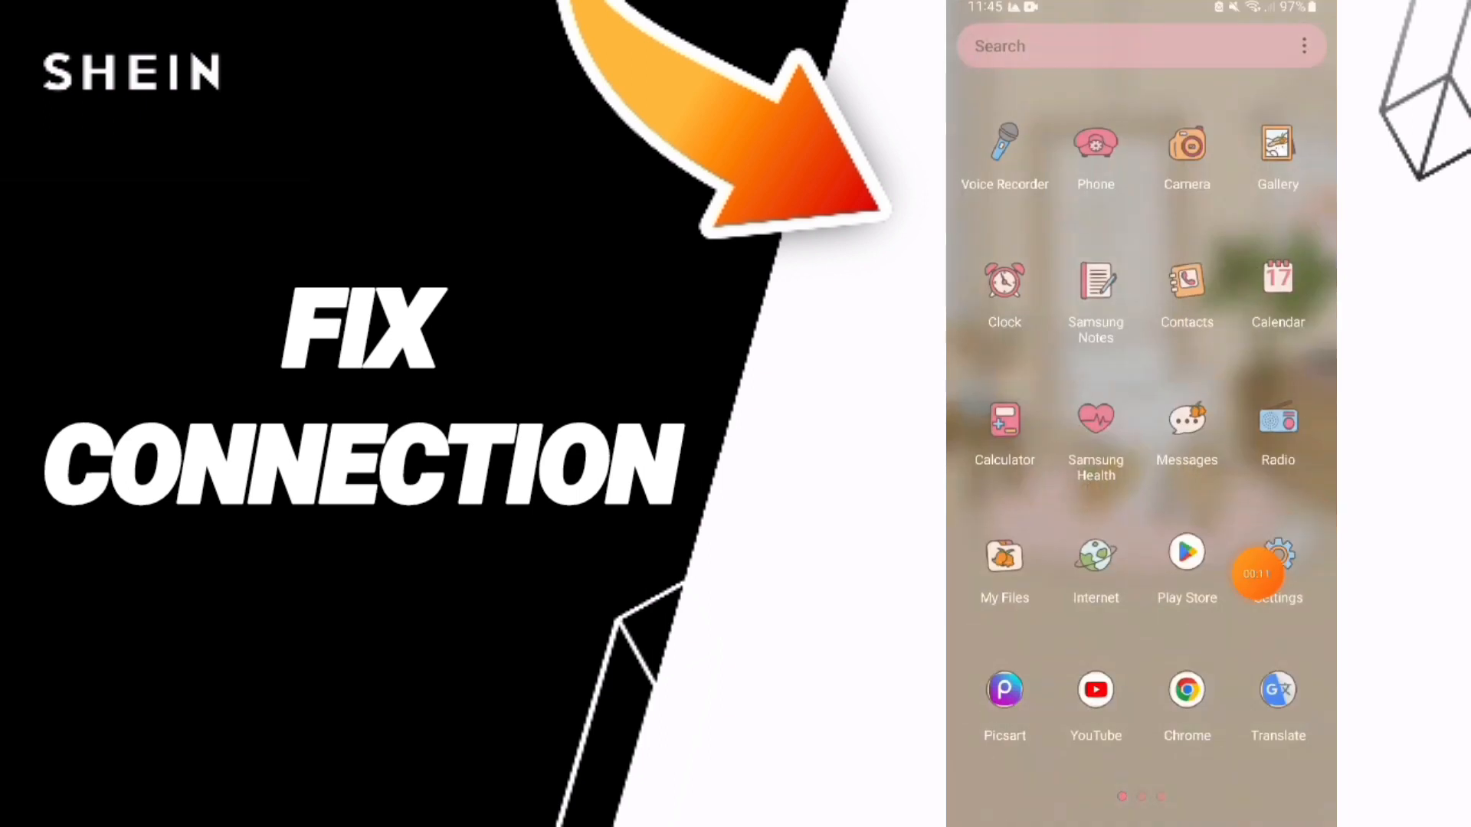
Go from the home screen into Settings and show the installed Apps list.
click(1276, 553)
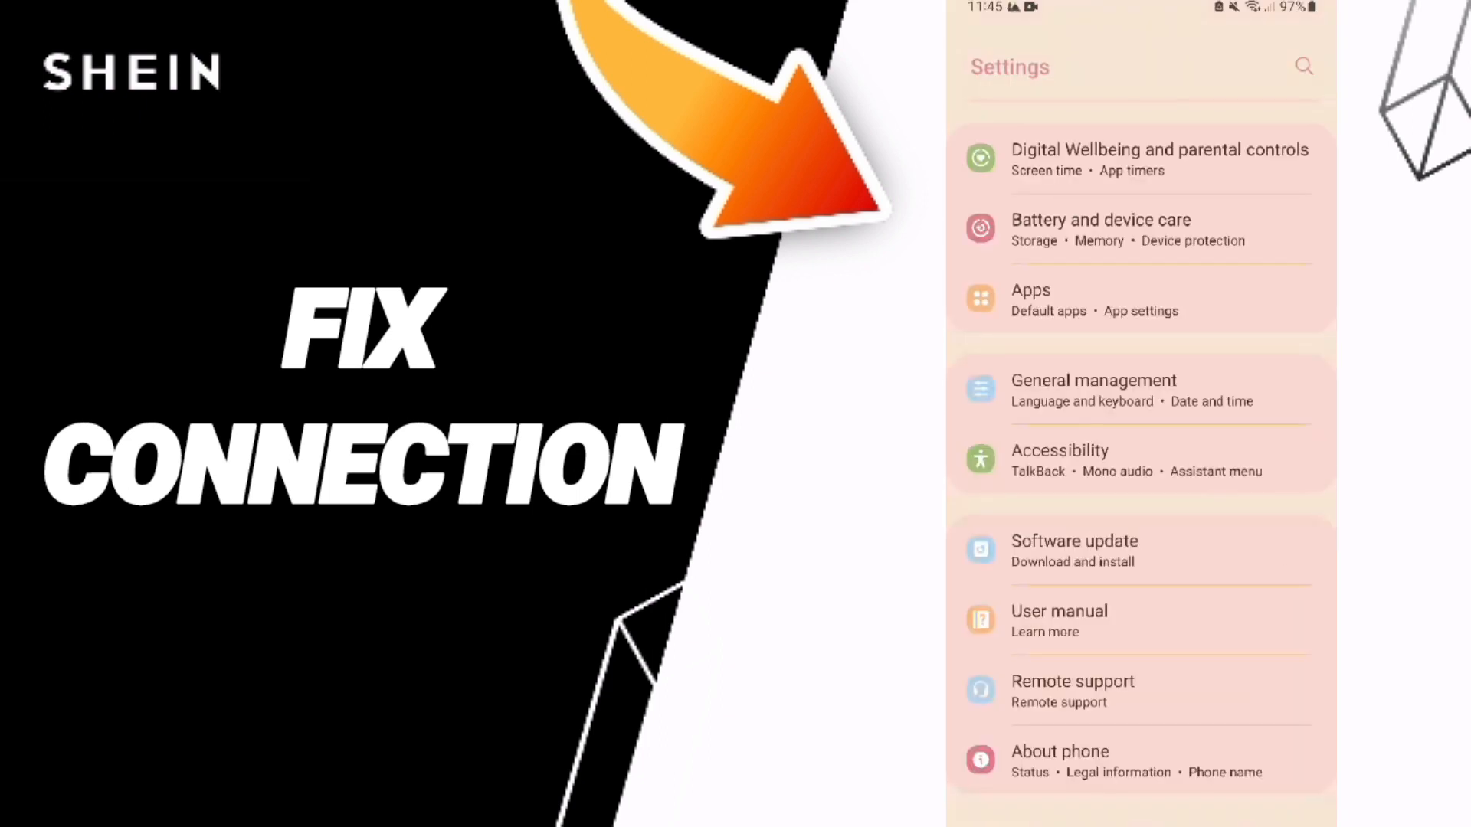
click(1126, 300)
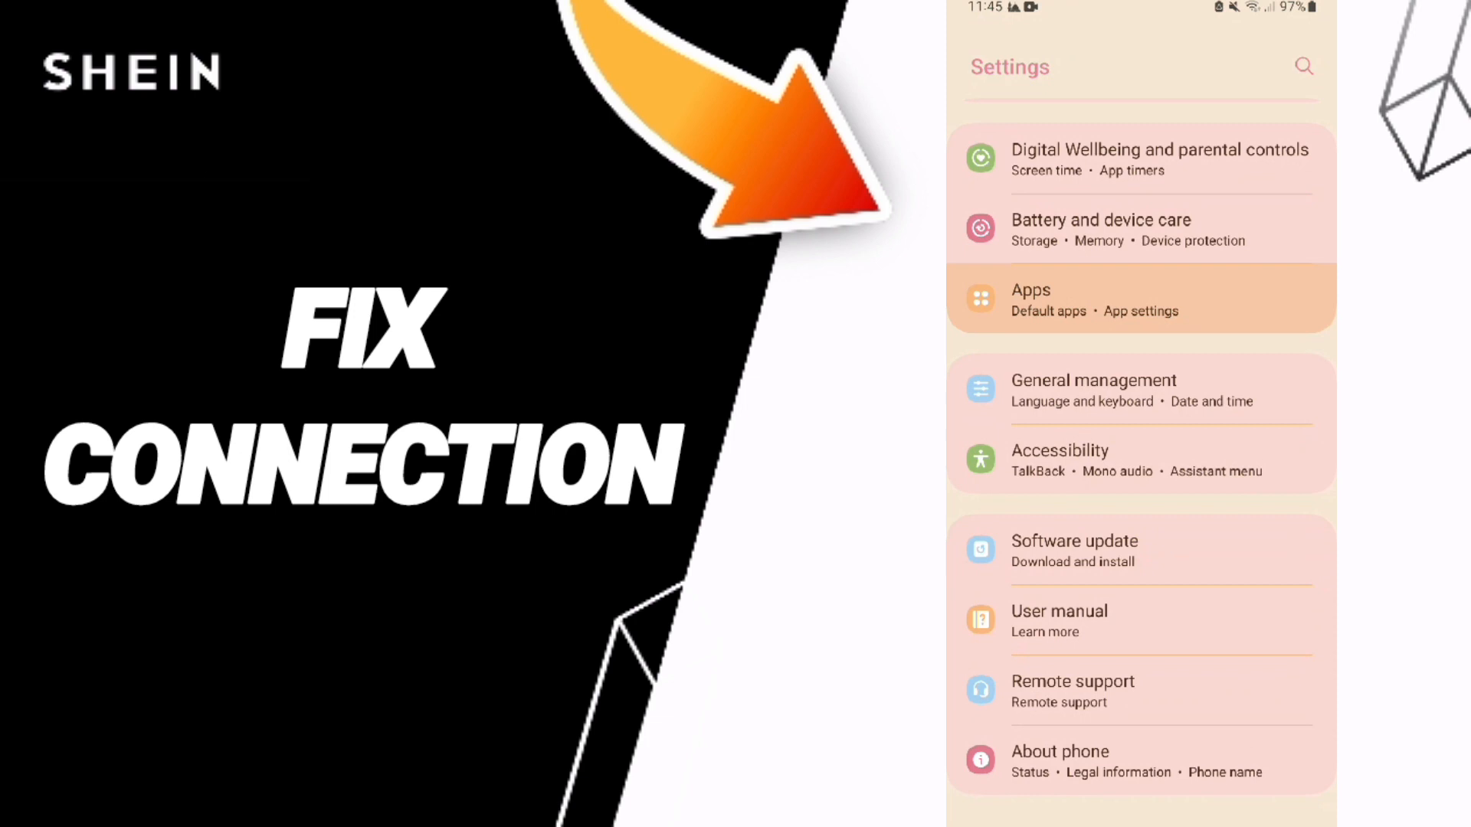
click(1140, 299)
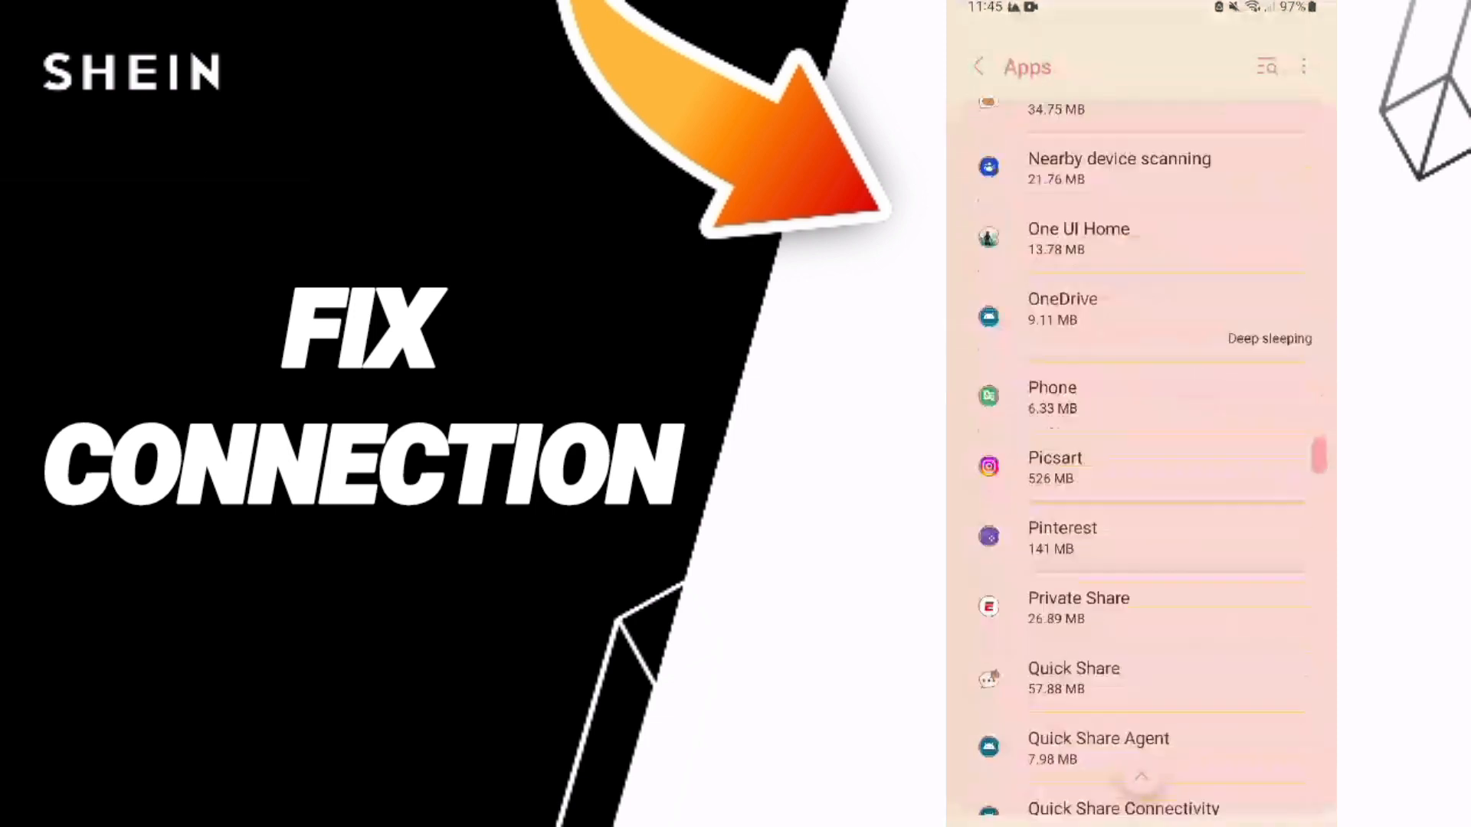
Find SHEIN in the Apps list and bring up its App info page.
scroll(down, 3)
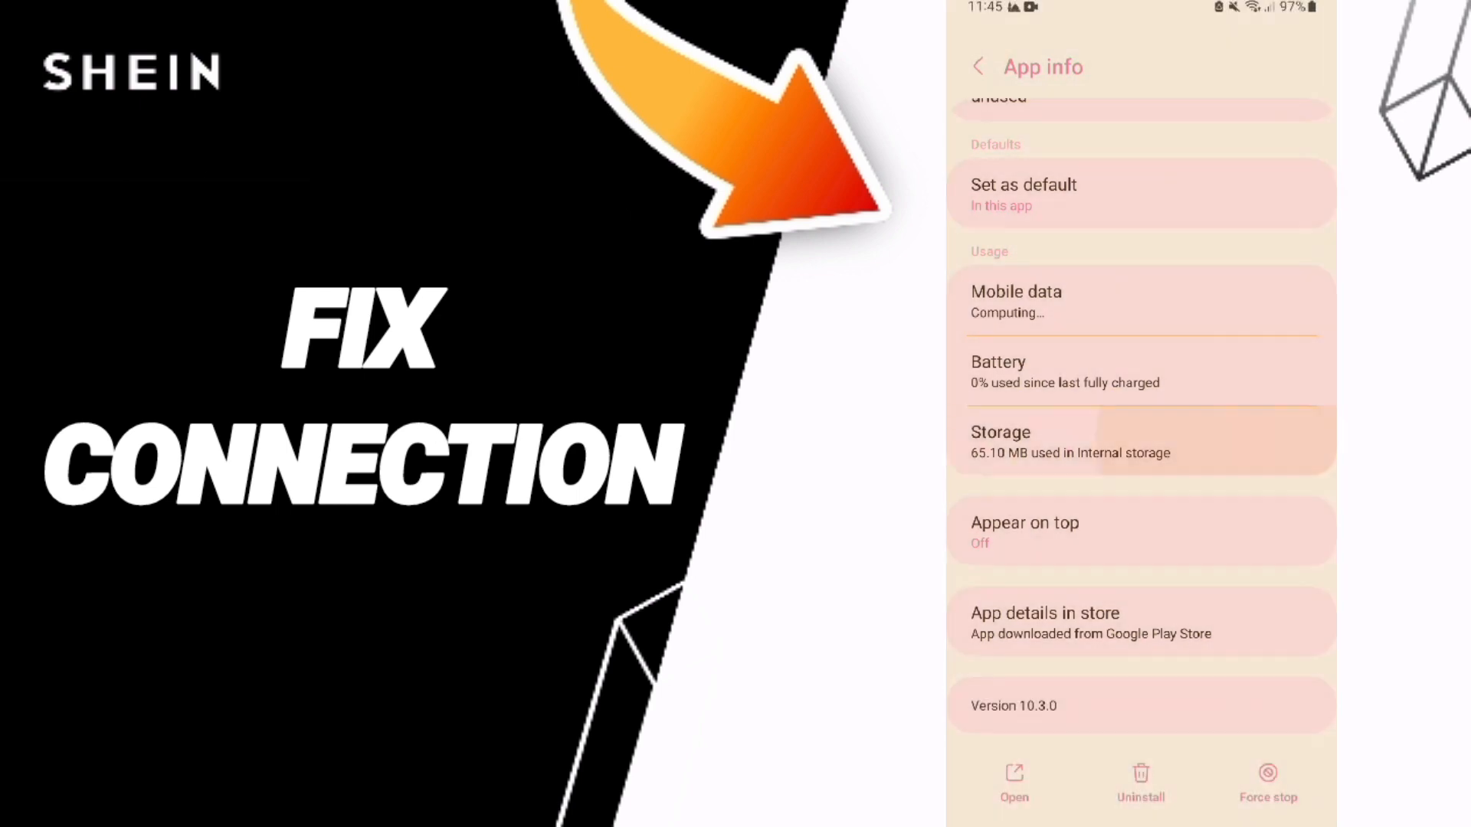
click(1140, 441)
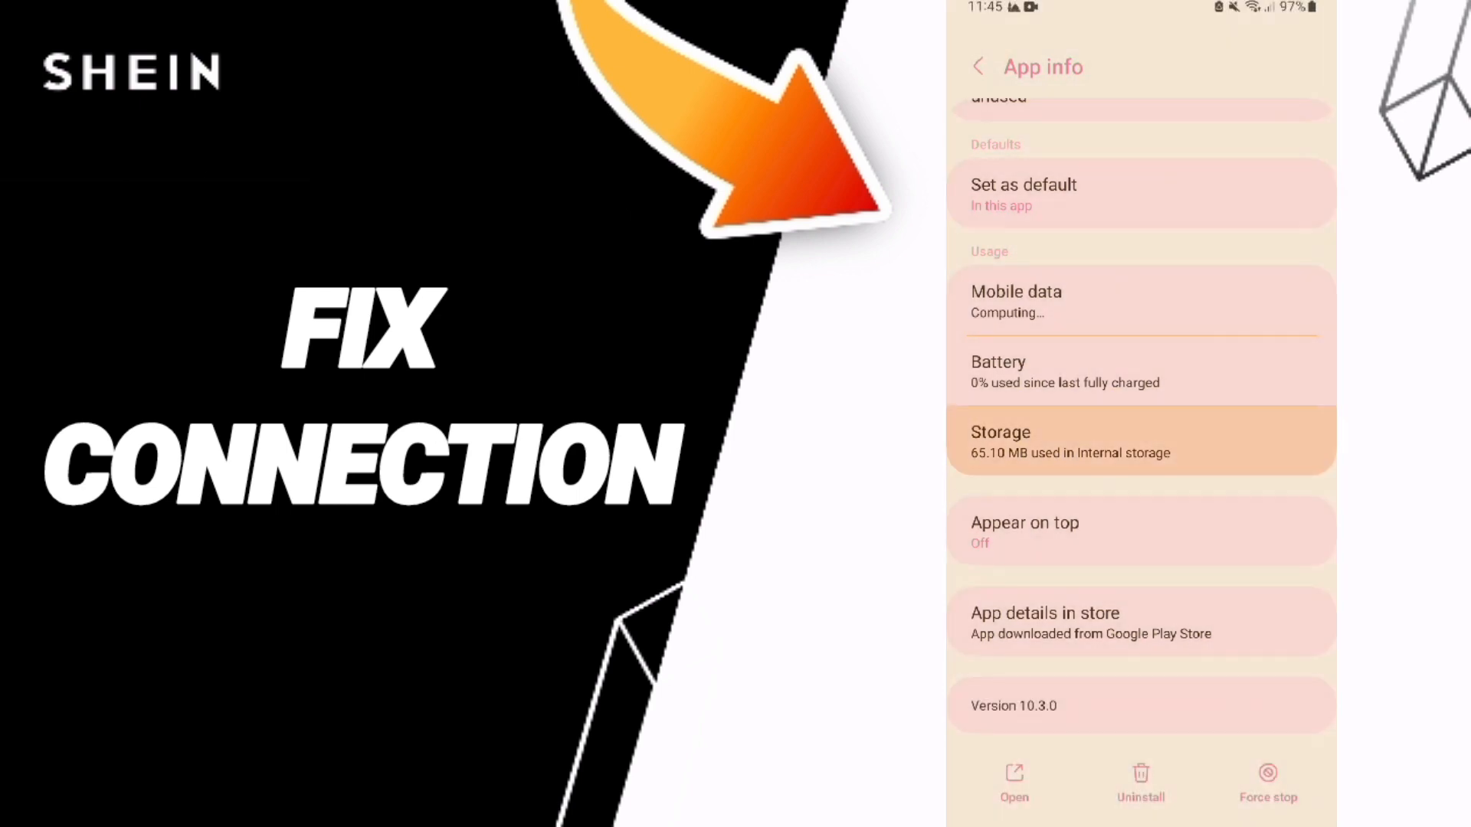
Clear SHEIN's cached files from its Storage page.
click(1140, 442)
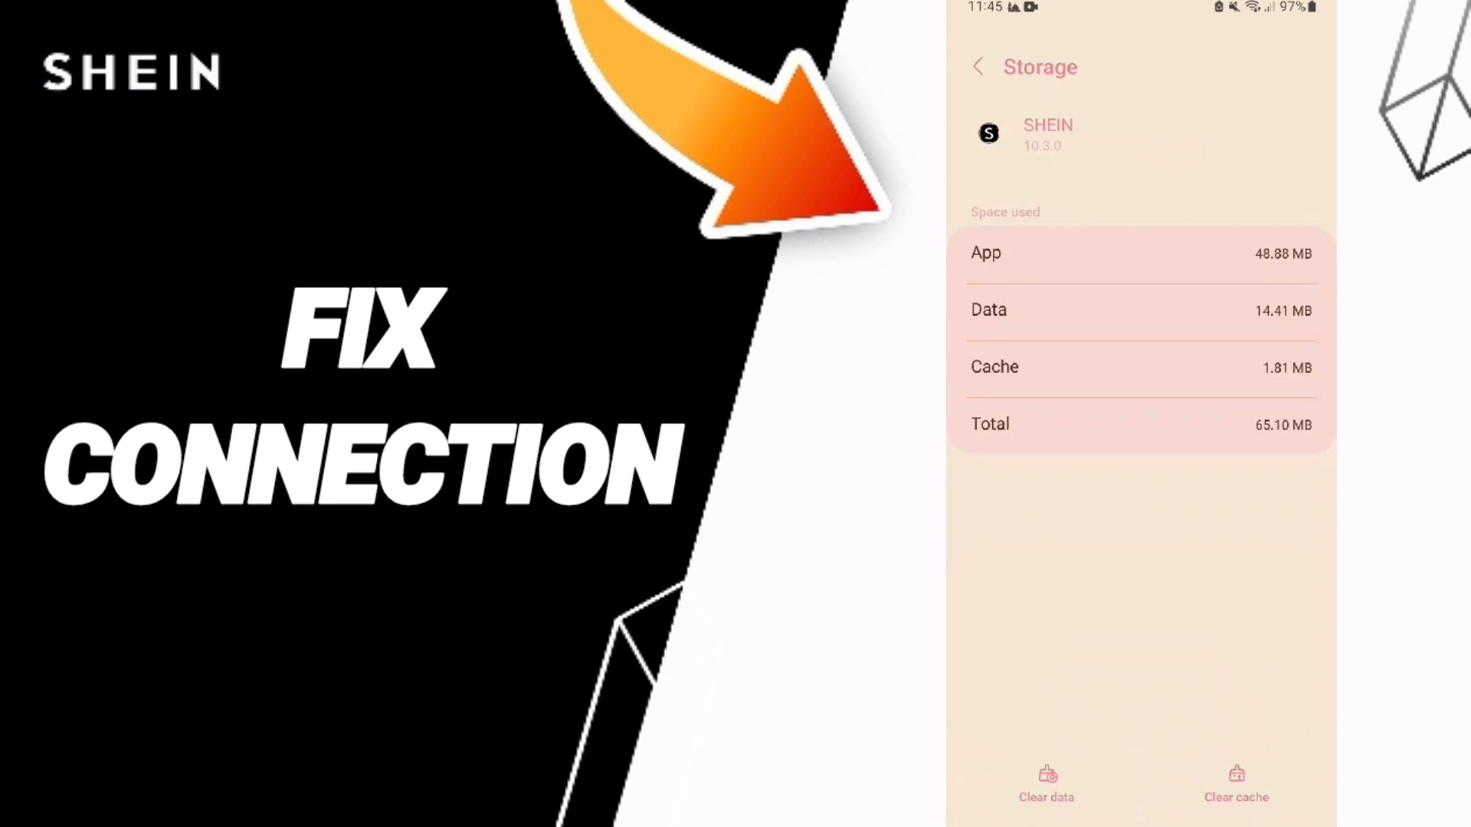
click(1235, 786)
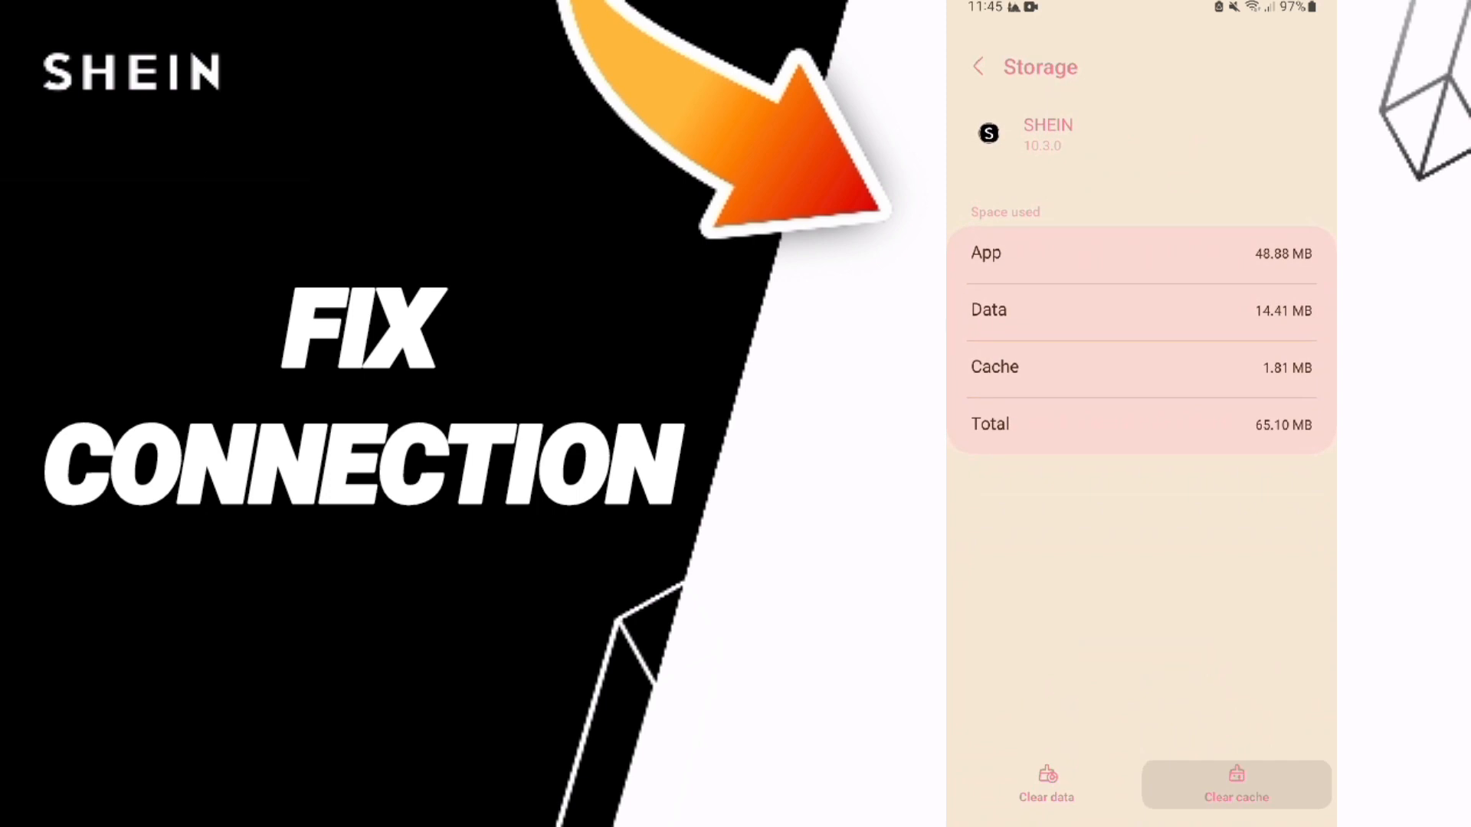
Toggle Wi-Fi off and back on from the quick settings panel.
click(1045, 776)
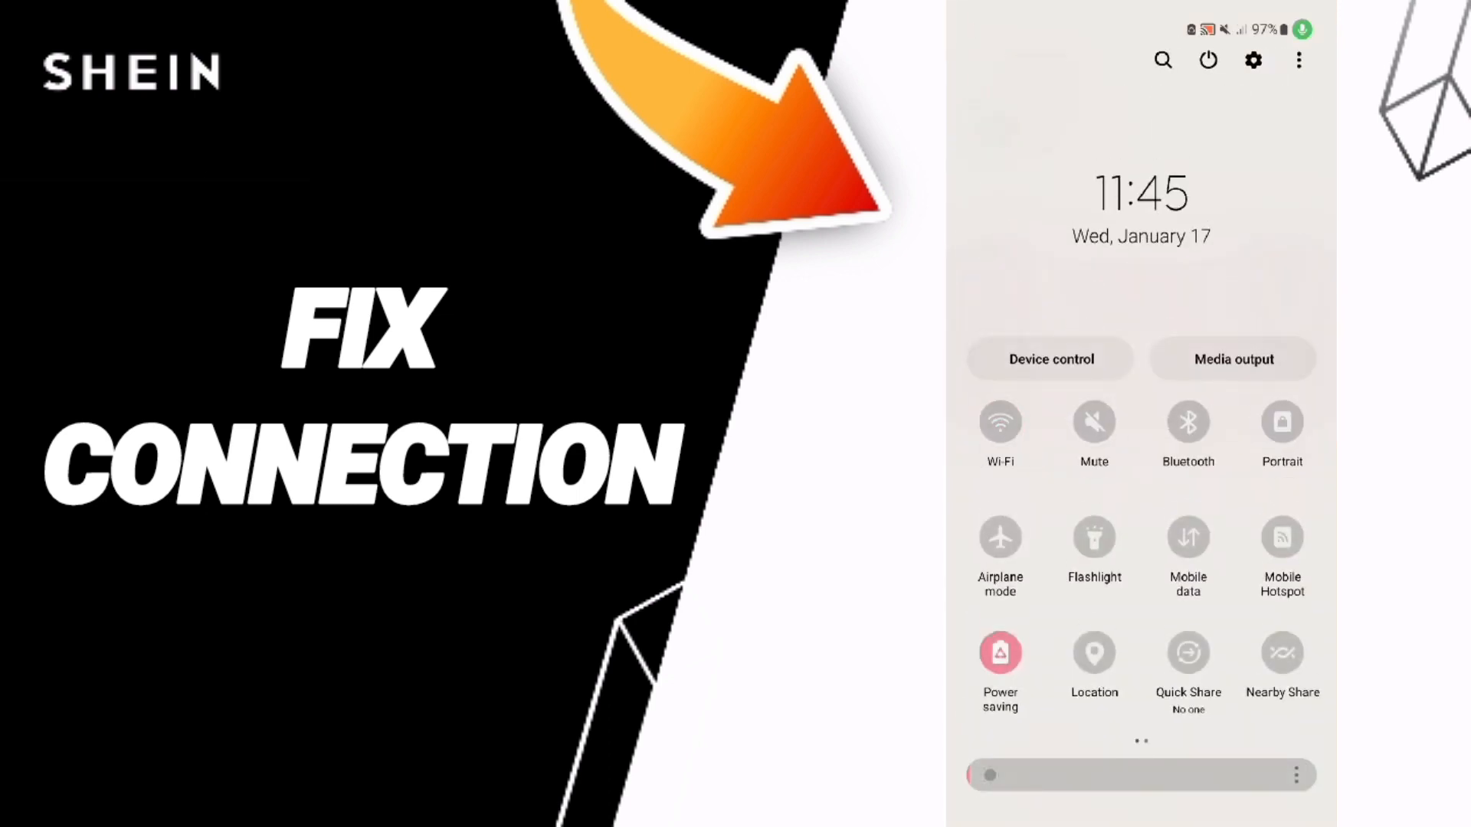
click(999, 421)
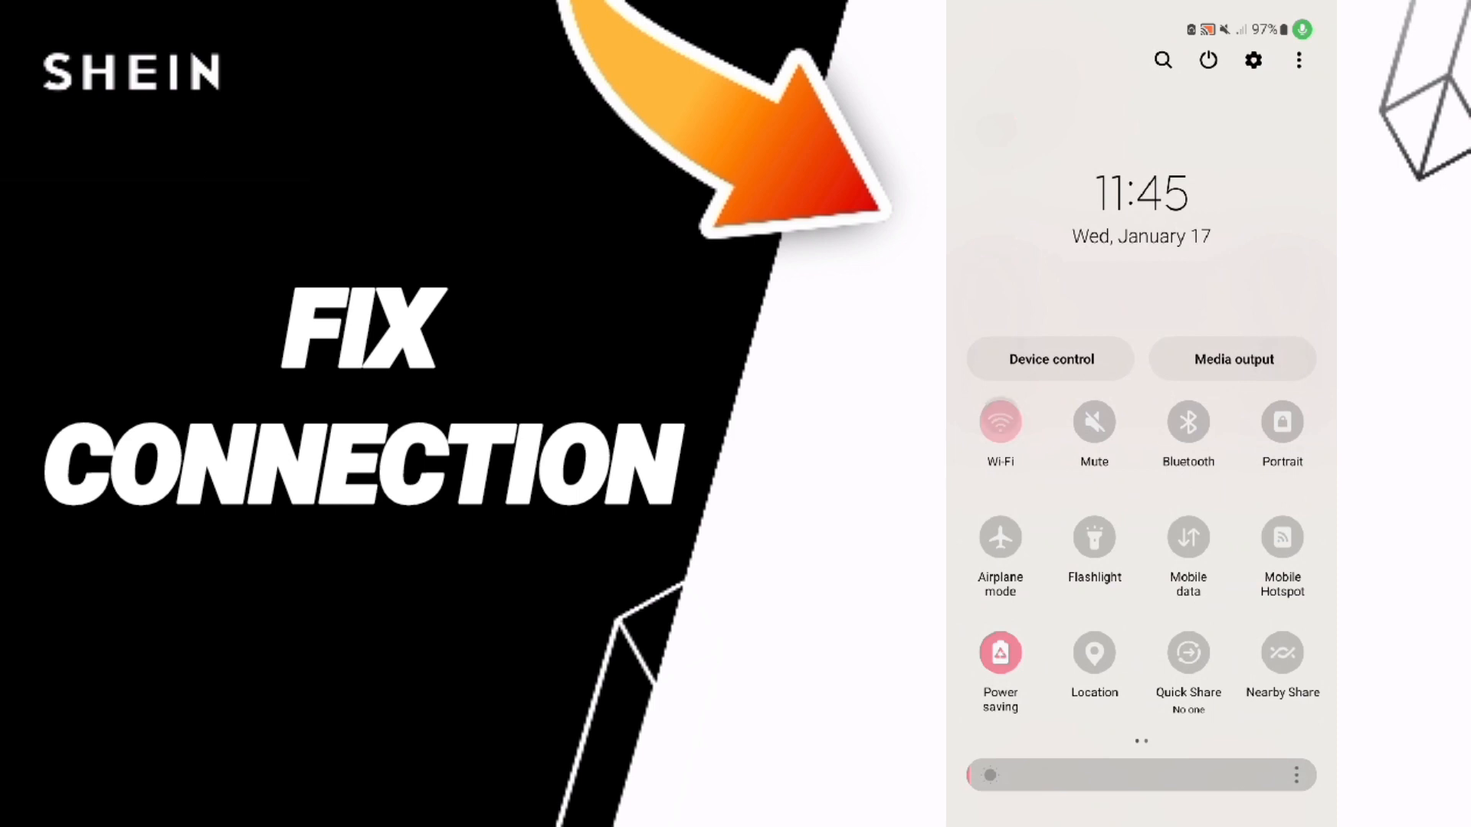